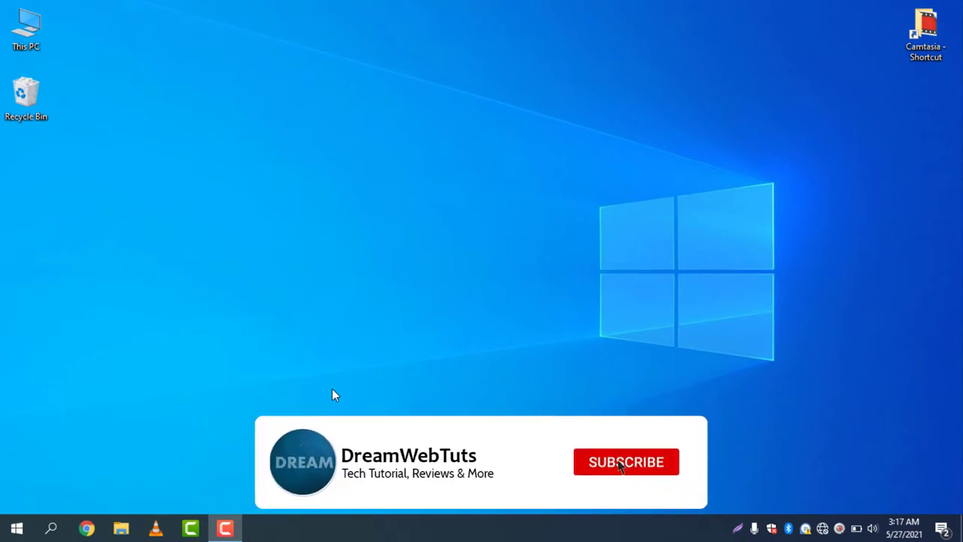
# Search 'conto' from the taskbar, open Control Panel and show all items as small icons.
pyautogui.click(625, 460)
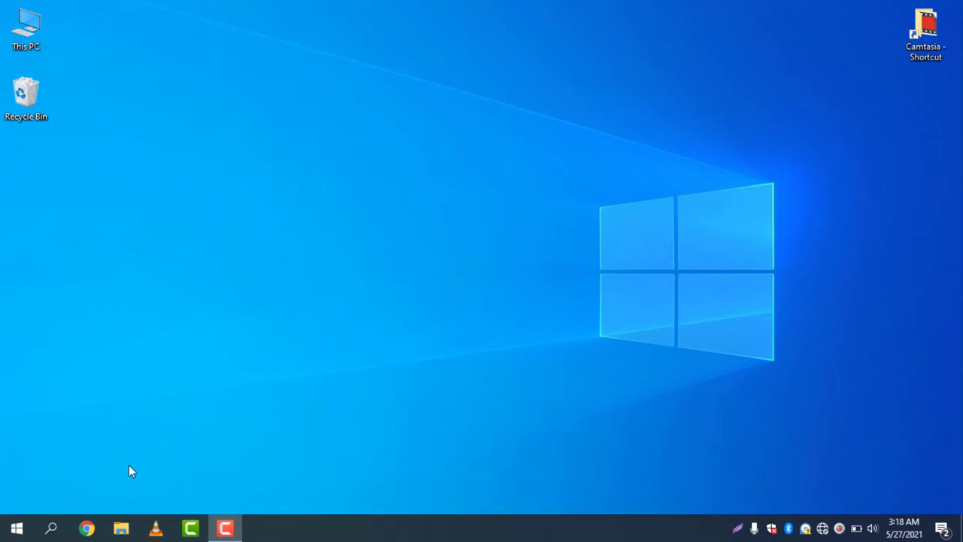
pyautogui.click(51, 527)
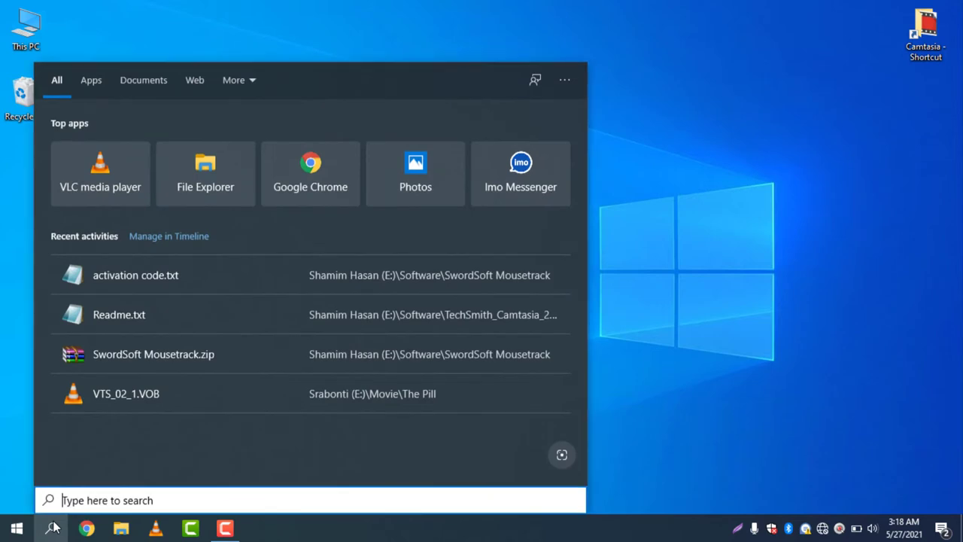
pyautogui.write('conto')
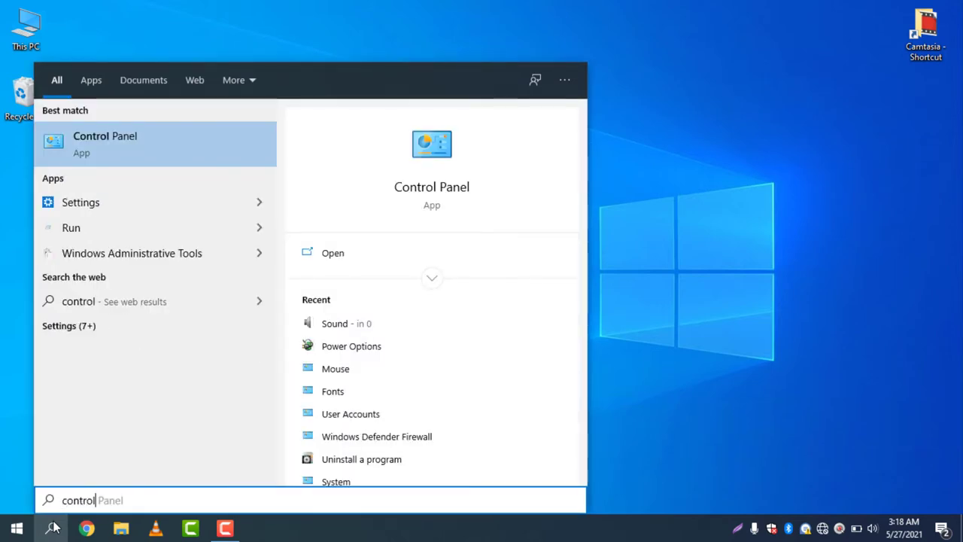
pyautogui.moveTo(153, 184)
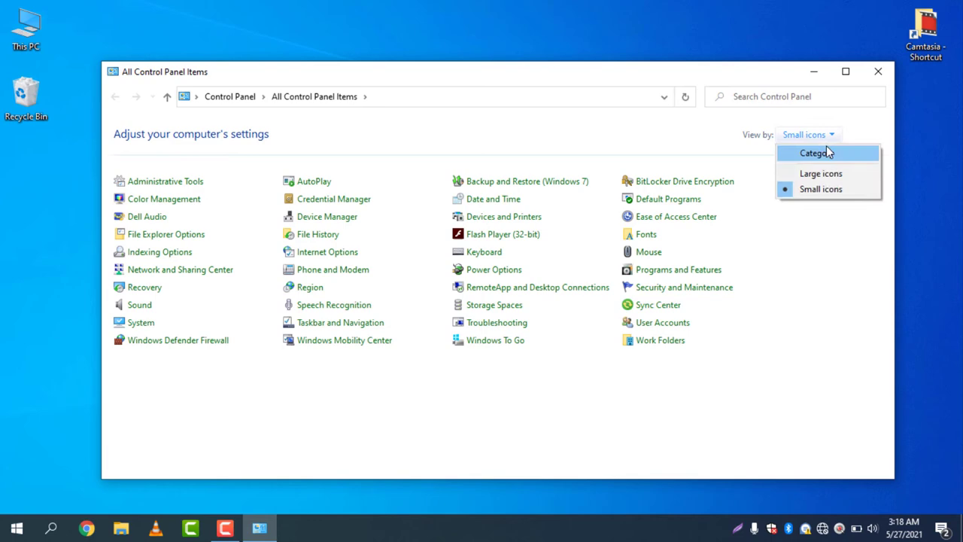
pyautogui.click(812, 154)
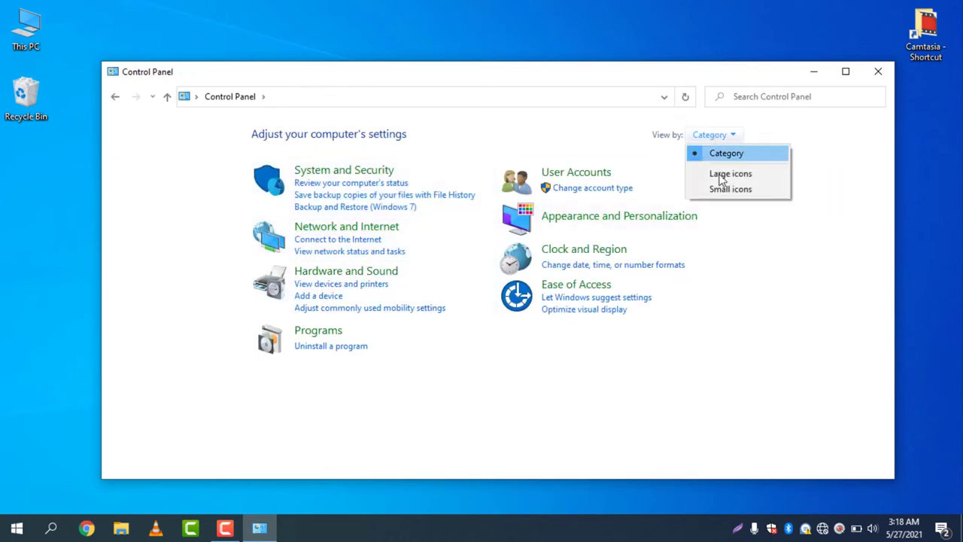
pyautogui.click(730, 190)
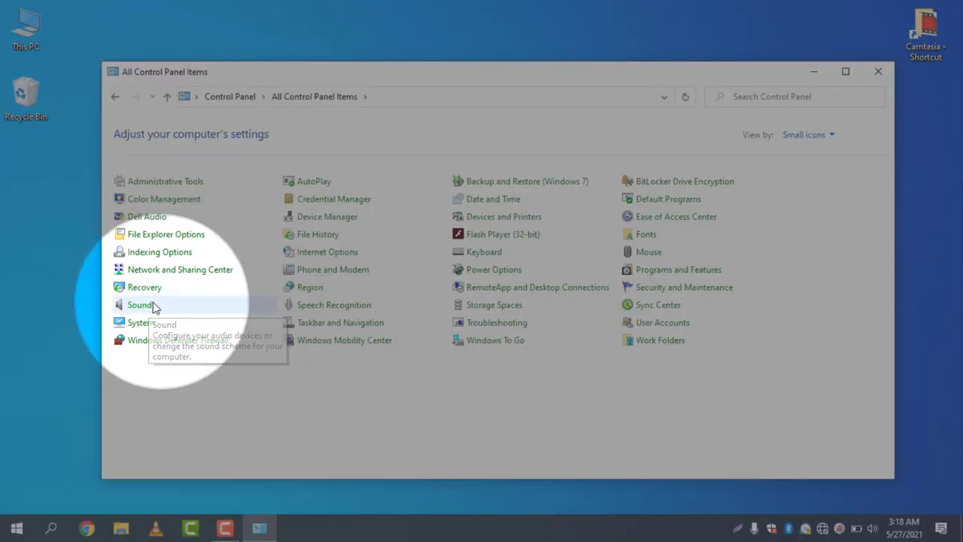
pyautogui.moveTo(447, 383)
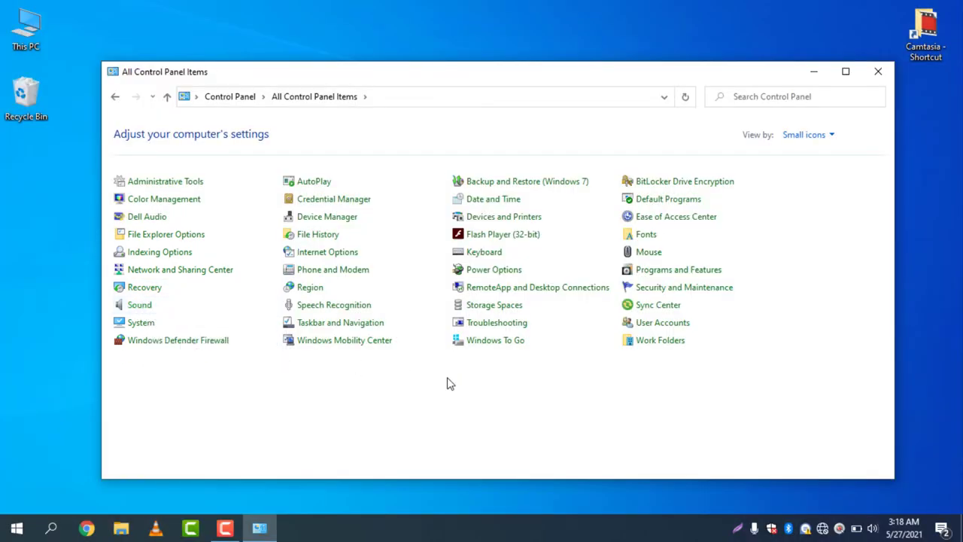
# Open Sound settings and enable the disabled Speakers (AFR USB microphone) playback device.
pyautogui.click(139, 304)
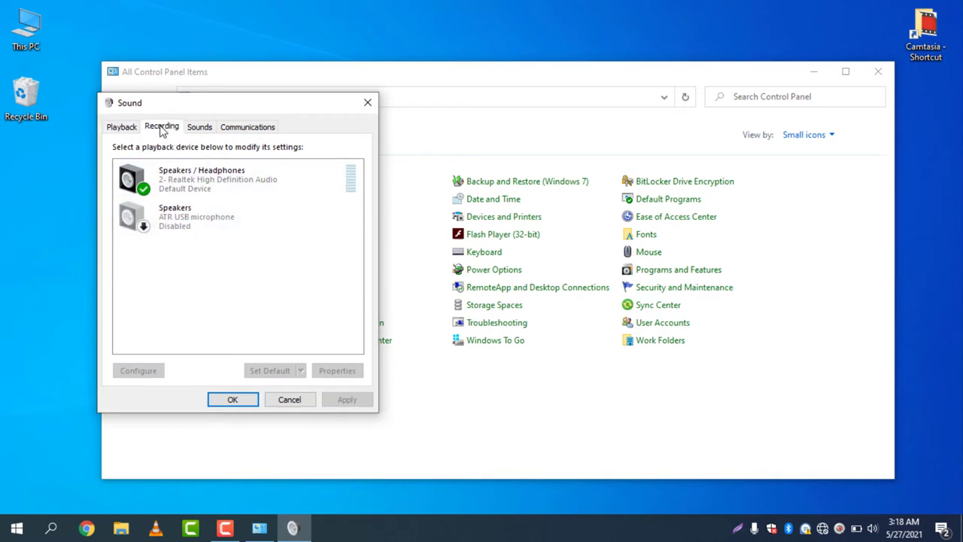
pyautogui.click(121, 126)
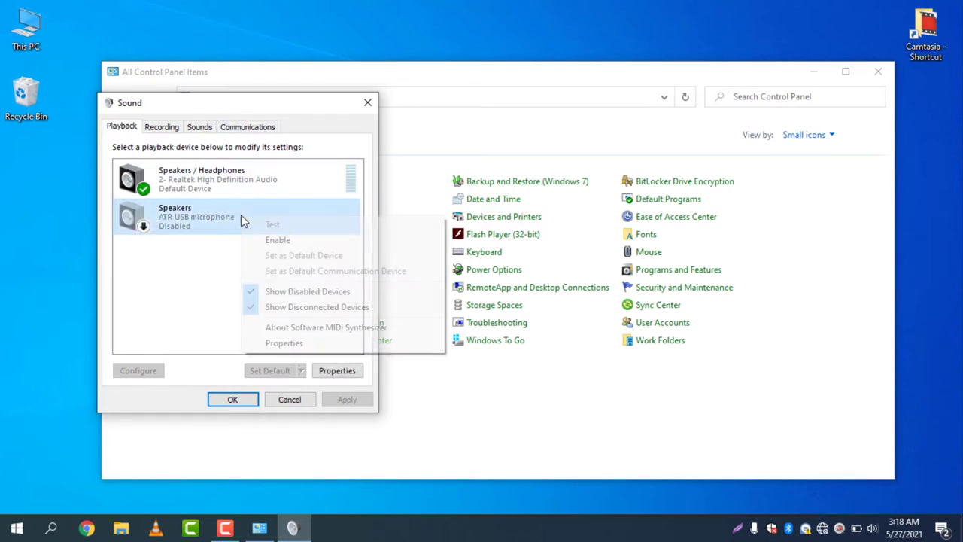
pyautogui.click(276, 239)
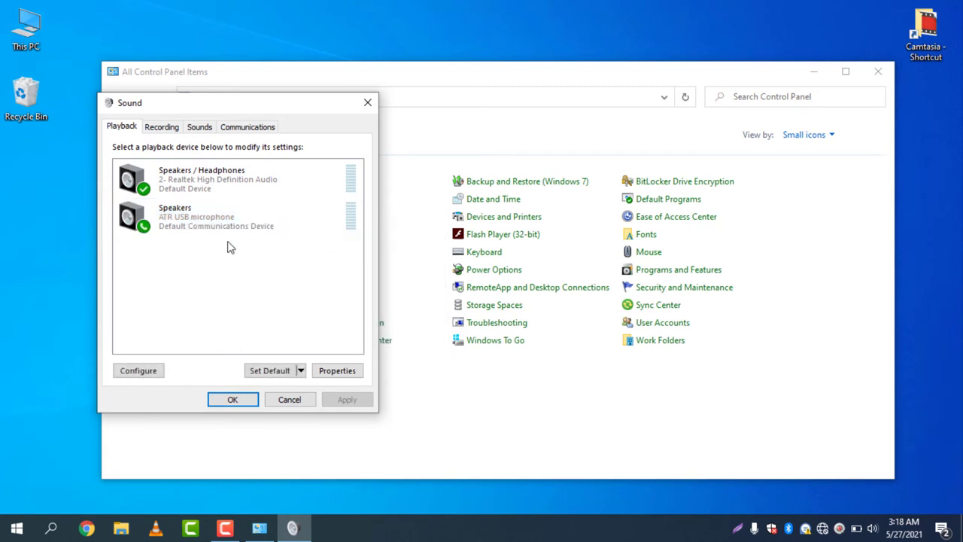
pyautogui.moveTo(243, 238)
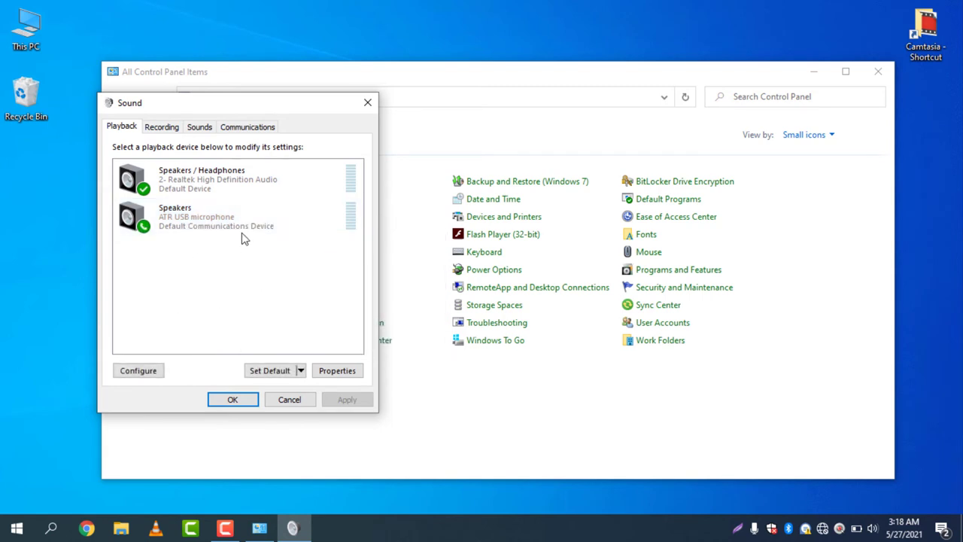
pyautogui.click(237, 217)
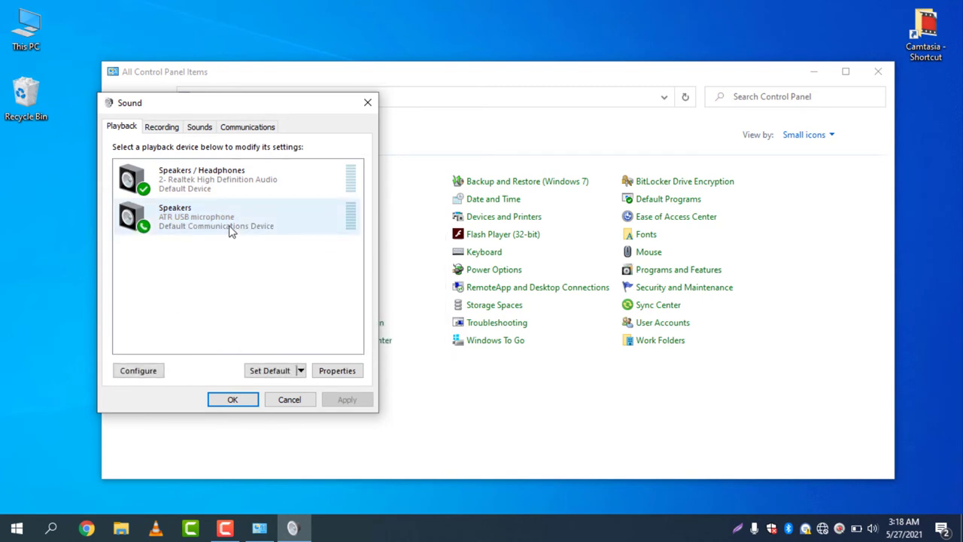
pyautogui.click(218, 218)
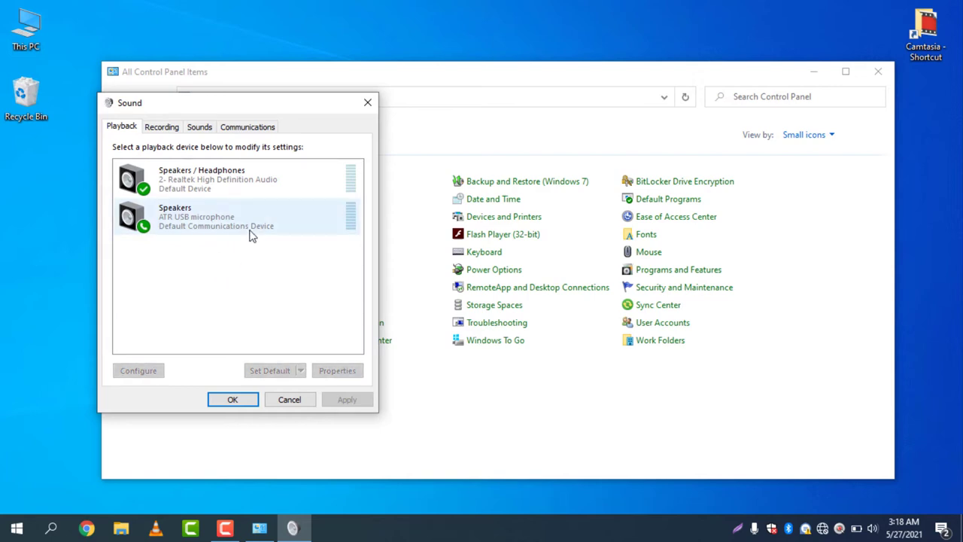
pyautogui.moveTo(217, 229)
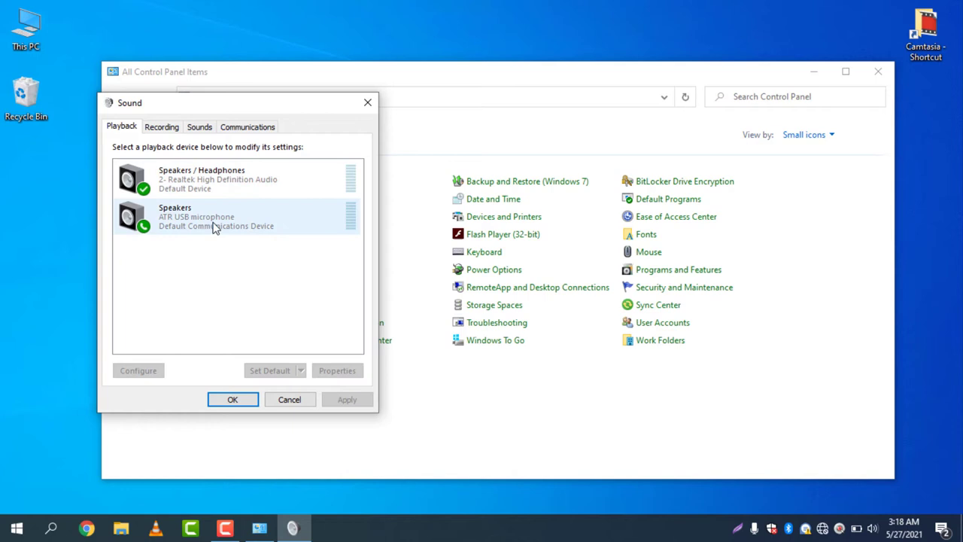
# Disable the AFR USB microphone speakers again and select the Realtek Speakers / Headphones device.
pyautogui.rightClick(211, 218)
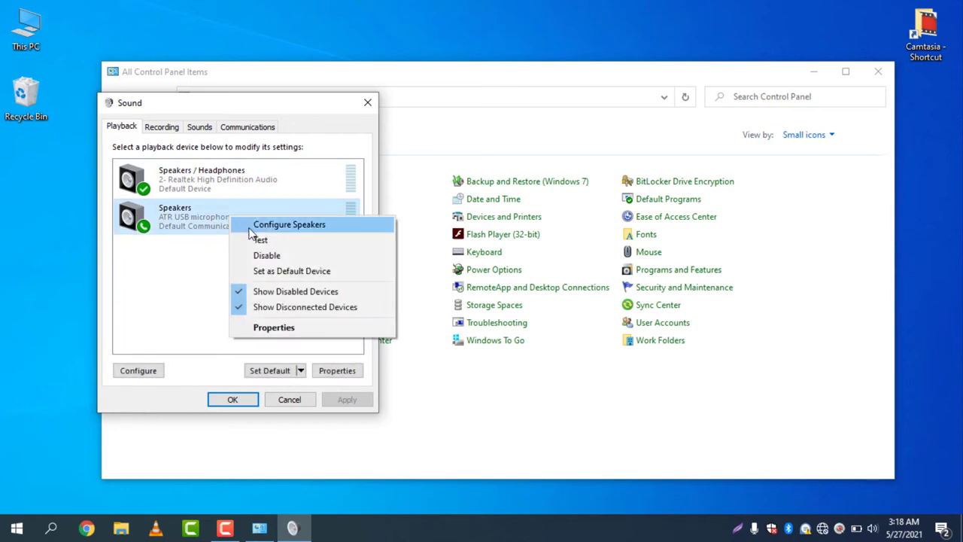
pyautogui.click(266, 256)
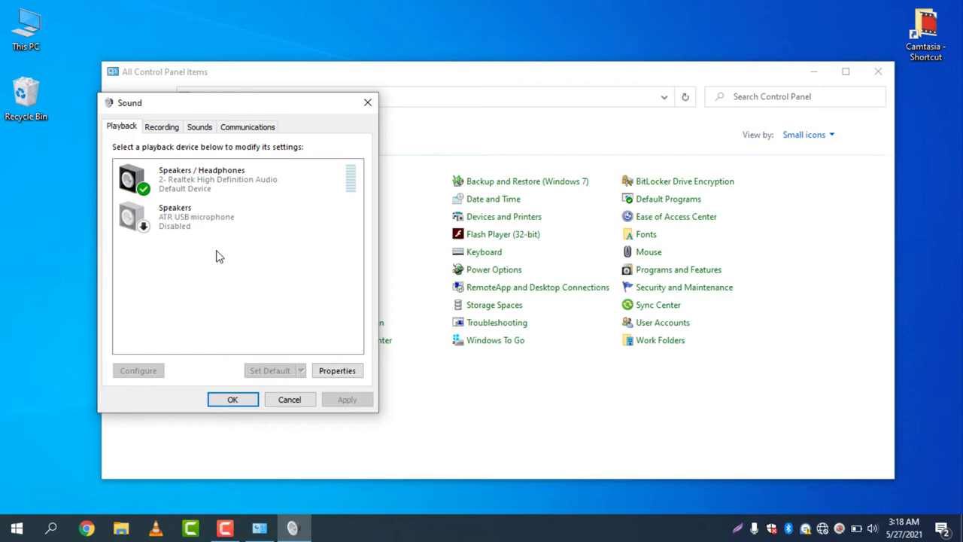
pyautogui.click(218, 217)
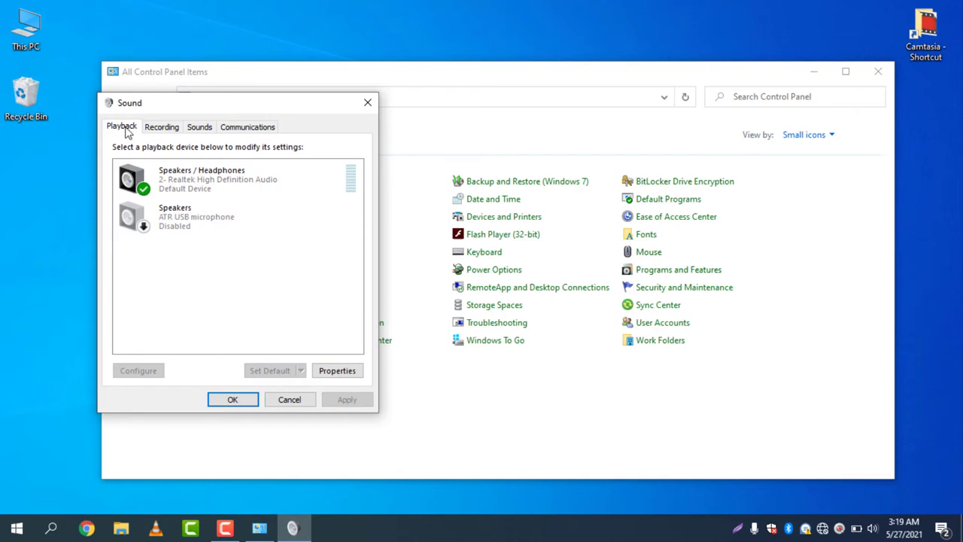
pyautogui.click(211, 179)
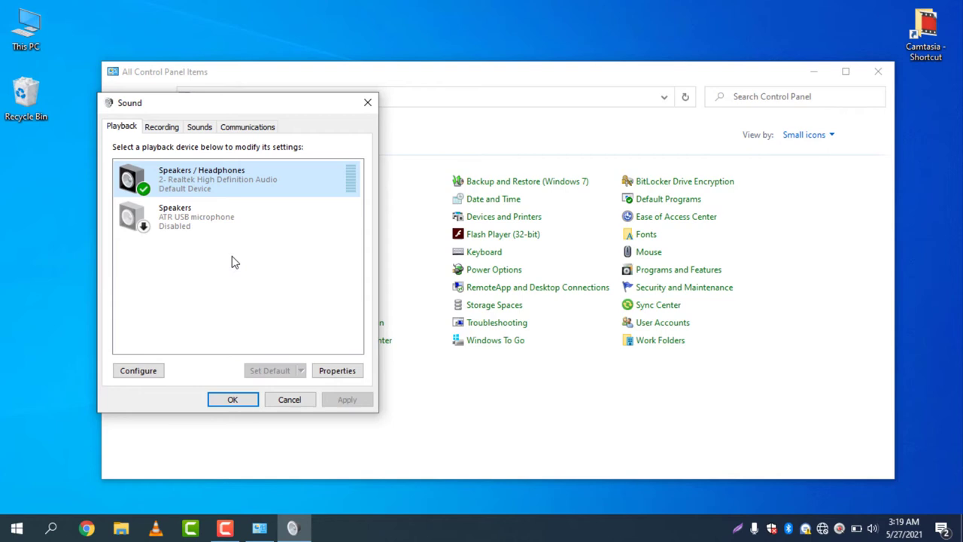
pyautogui.click(161, 127)
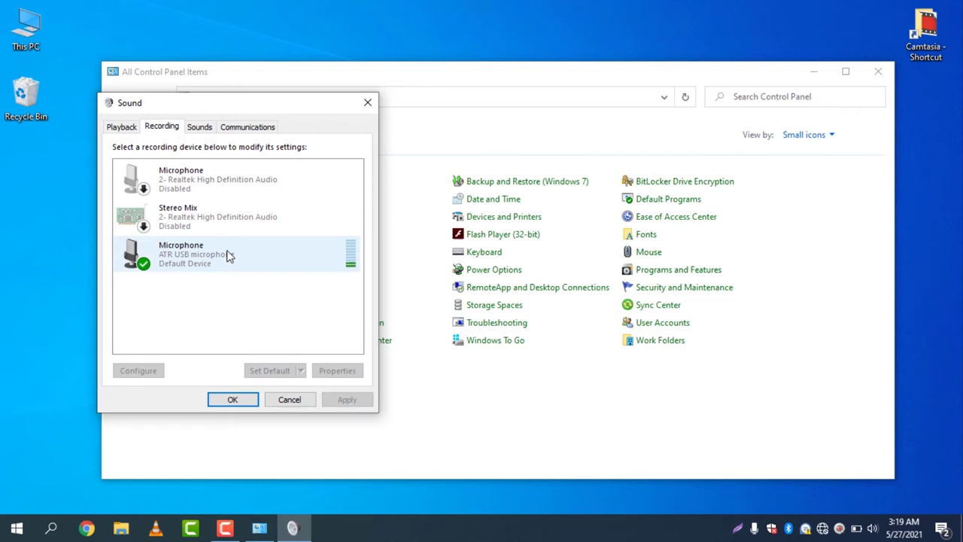
# Review the disabled Realtek microphone and Stereo Mix devices, then close the Sound dialog.
pyautogui.click(225, 177)
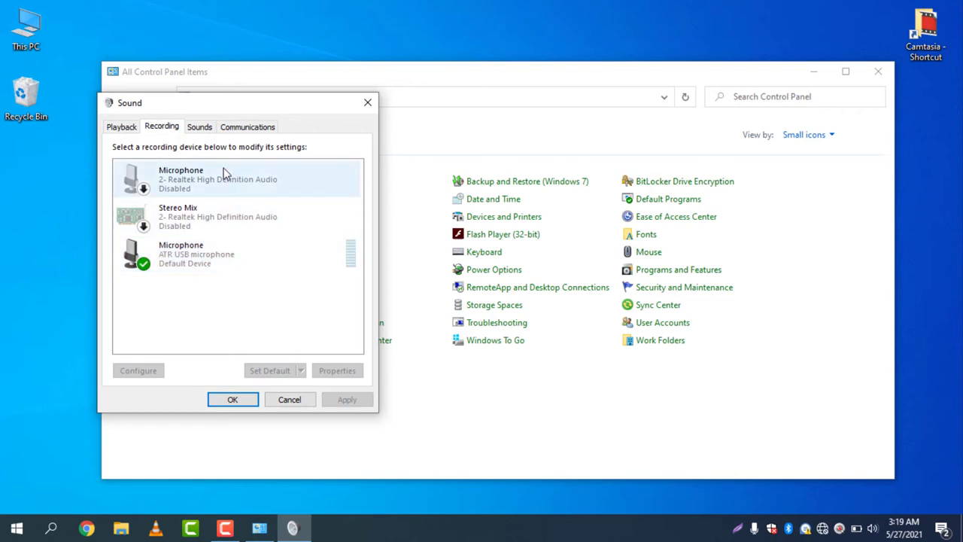
pyautogui.click(235, 217)
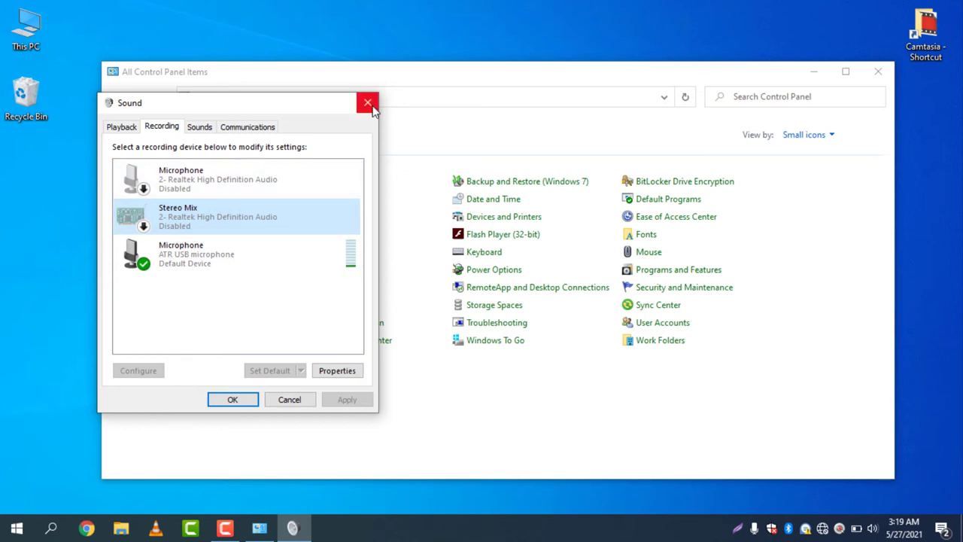
pyautogui.click(367, 103)
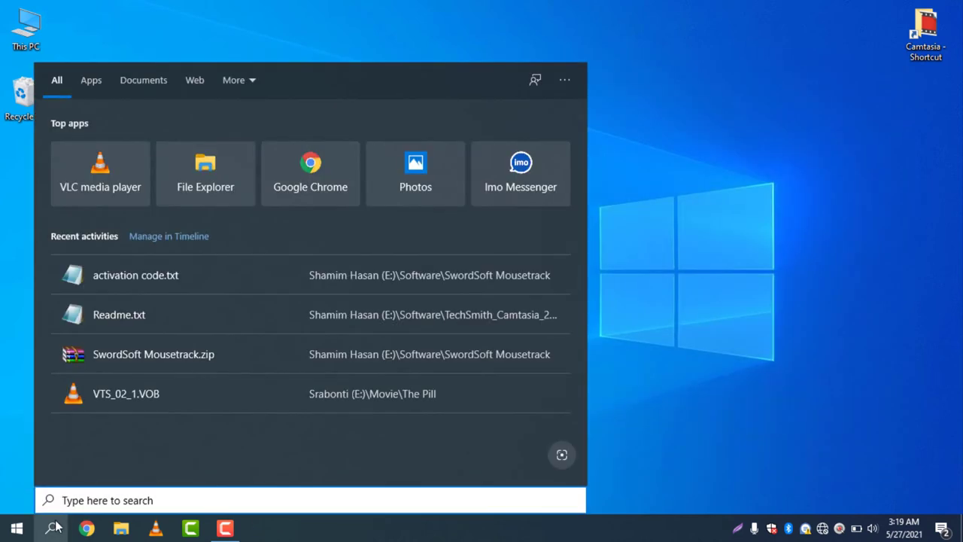
# Dismiss the search panel and open Sound settings from the system tray speaker icon.
pyautogui.click(51, 526)
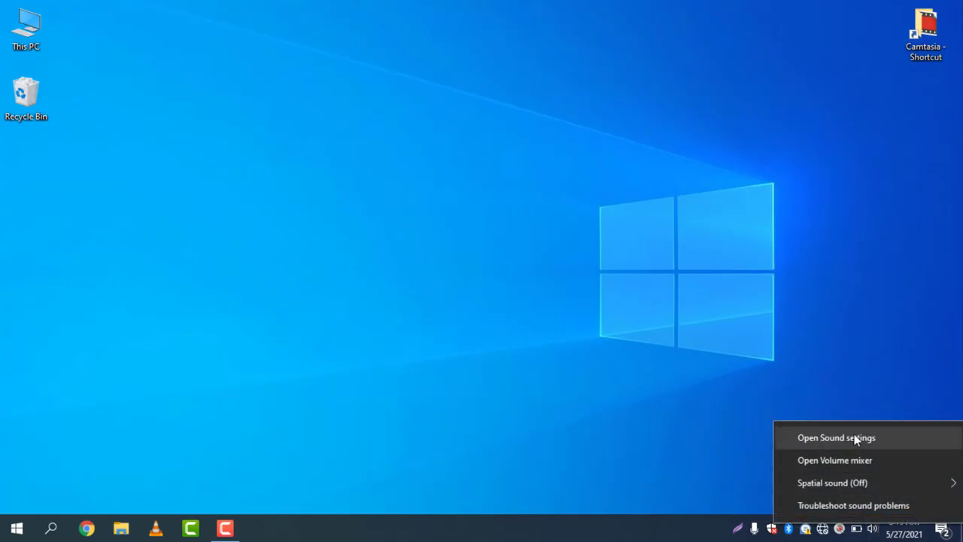
pyautogui.click(836, 436)
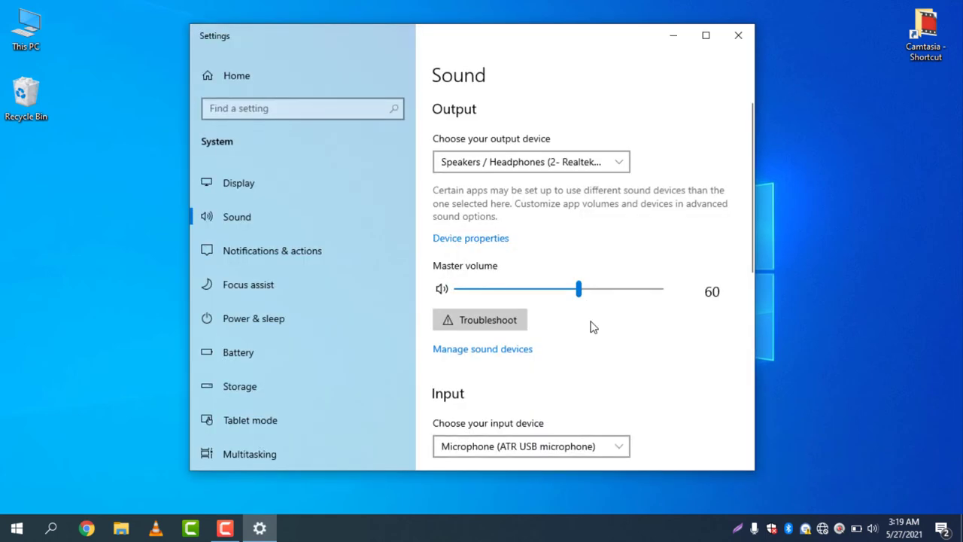
pyautogui.moveTo(612, 352)
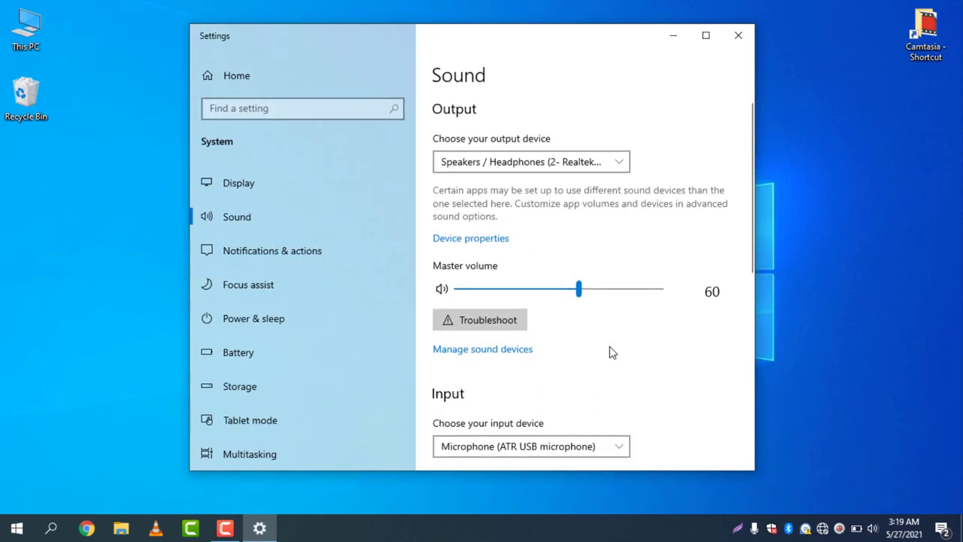
pyautogui.moveTo(504, 354)
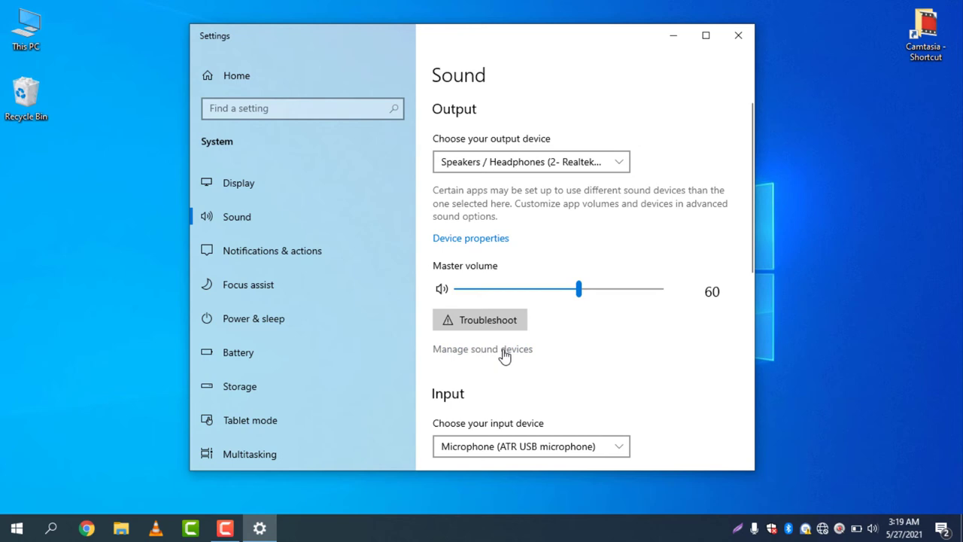
# Review Output and Input devices on the Manage sound devices page, then close Settings.
pyautogui.click(482, 349)
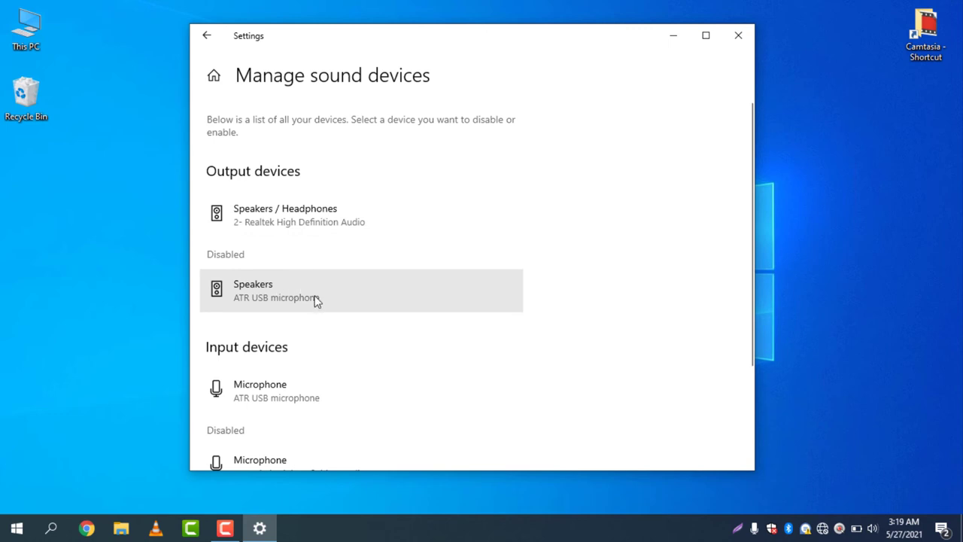
pyautogui.moveTo(325, 294)
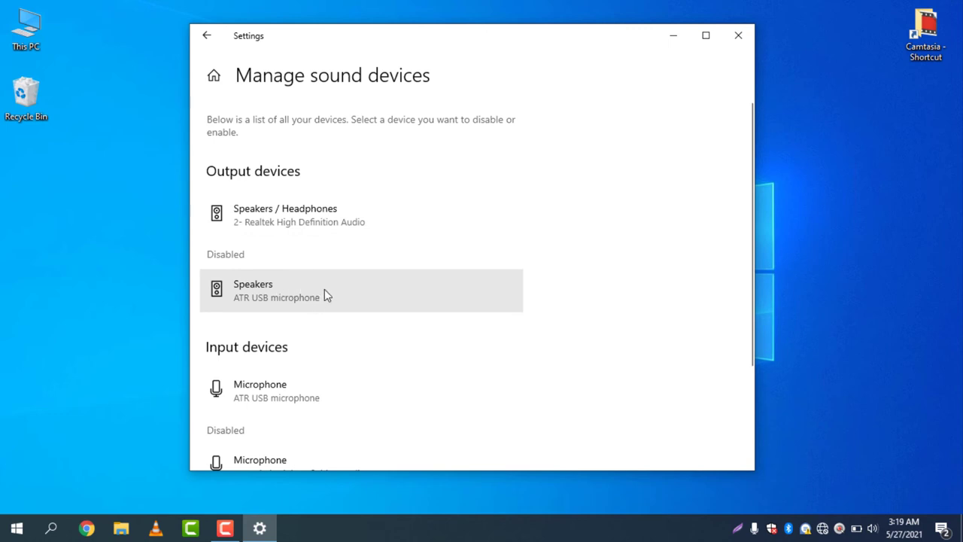
pyautogui.scroll(-3)
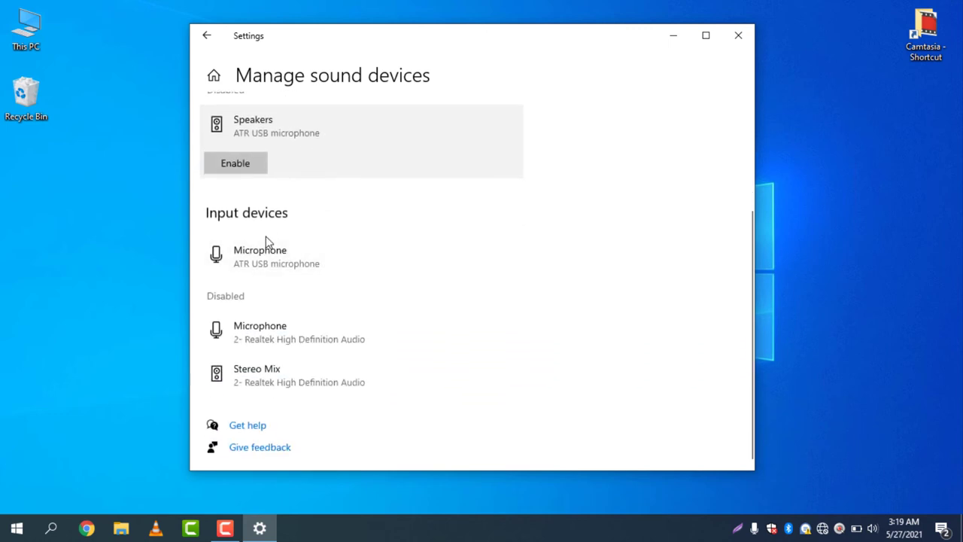
pyautogui.moveTo(307, 239)
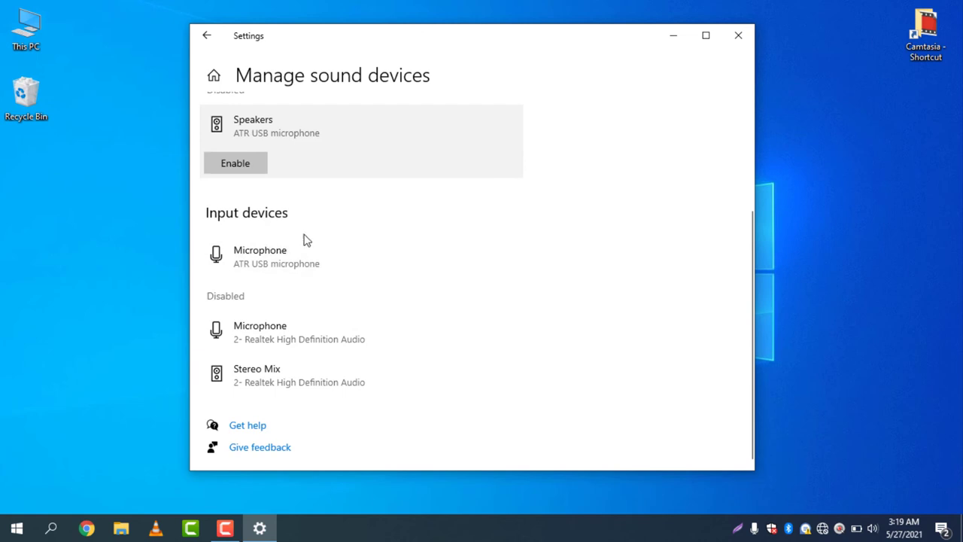
pyautogui.moveTo(309, 338)
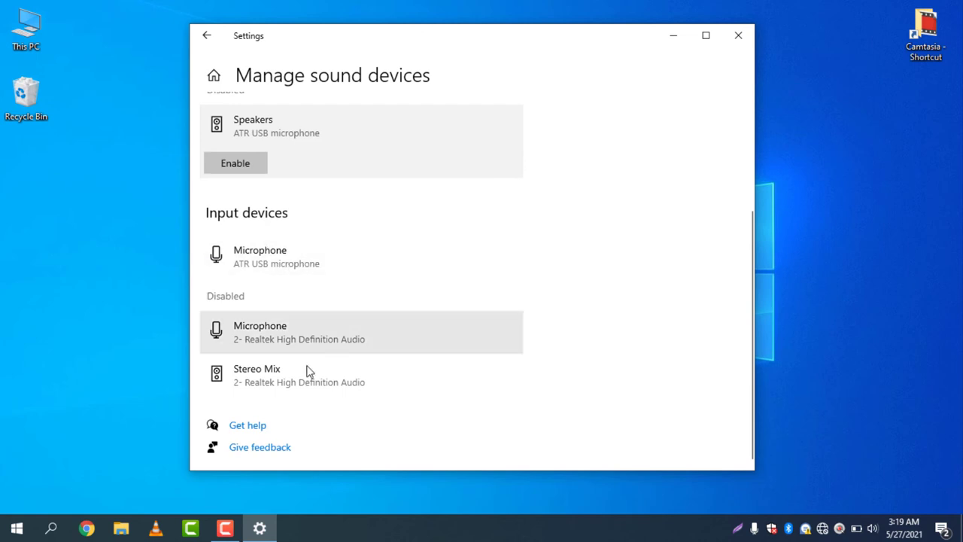
pyautogui.scroll(3)
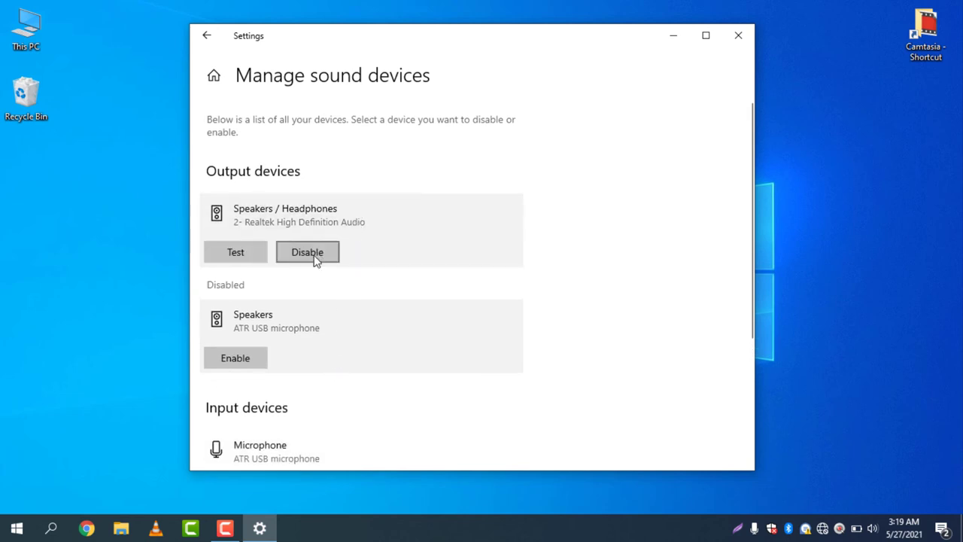
pyautogui.moveTo(316, 264)
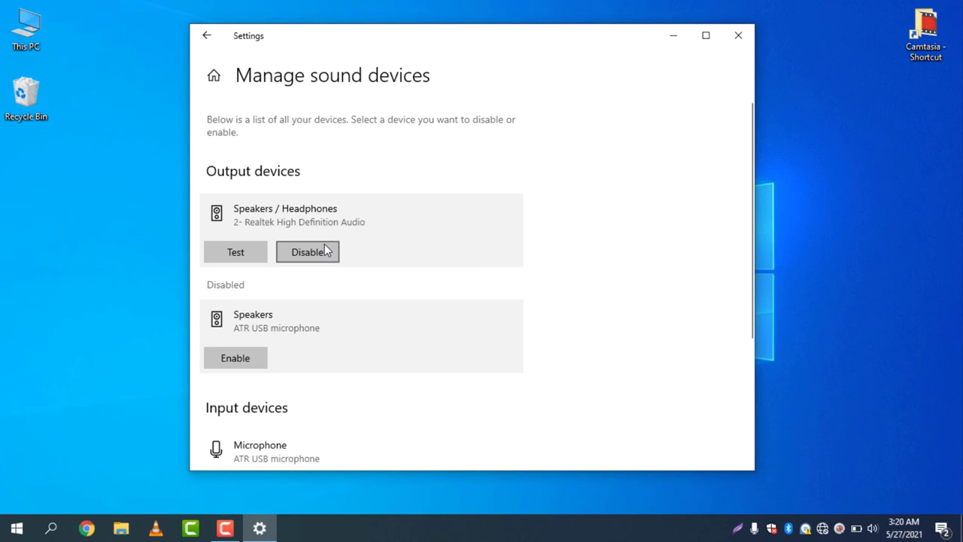
pyautogui.scroll(-3)
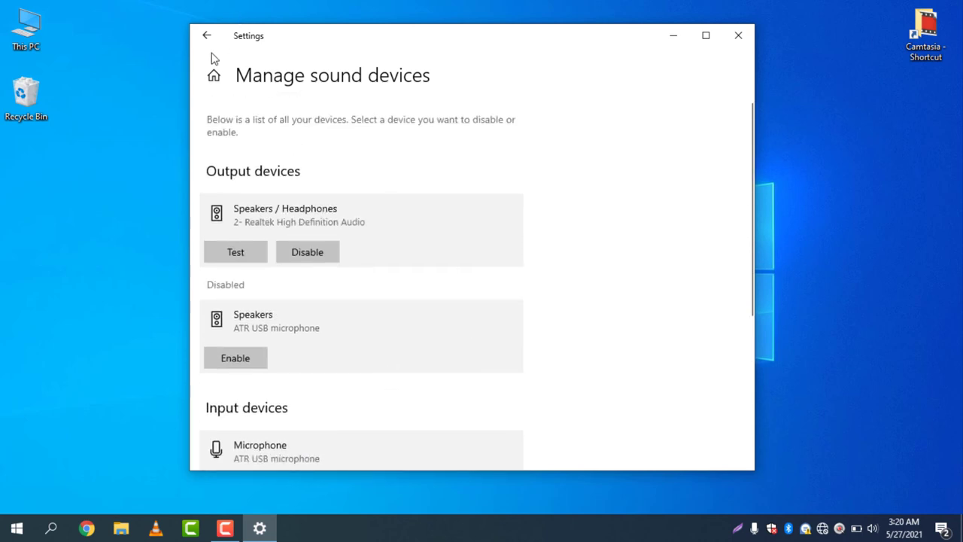
pyautogui.click(737, 34)
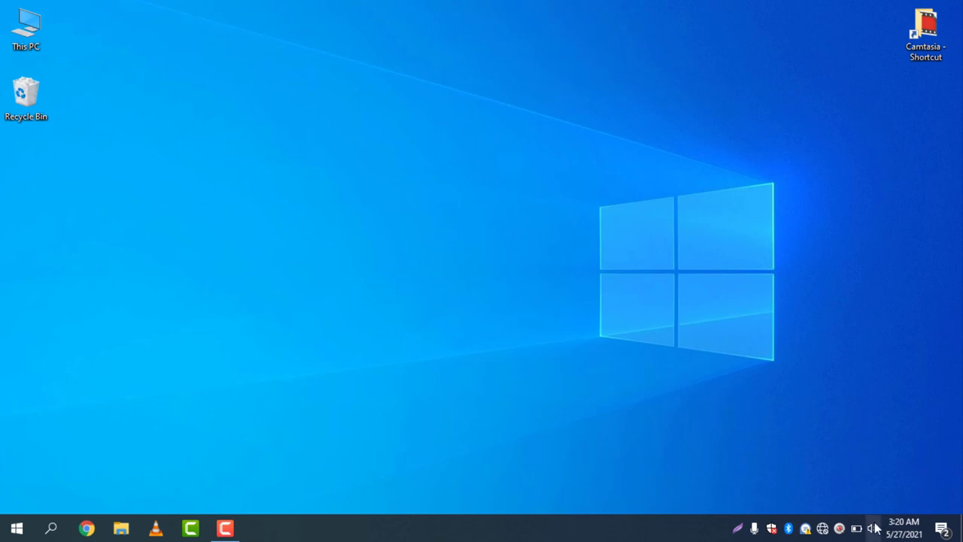
pyautogui.moveTo(334, 290)
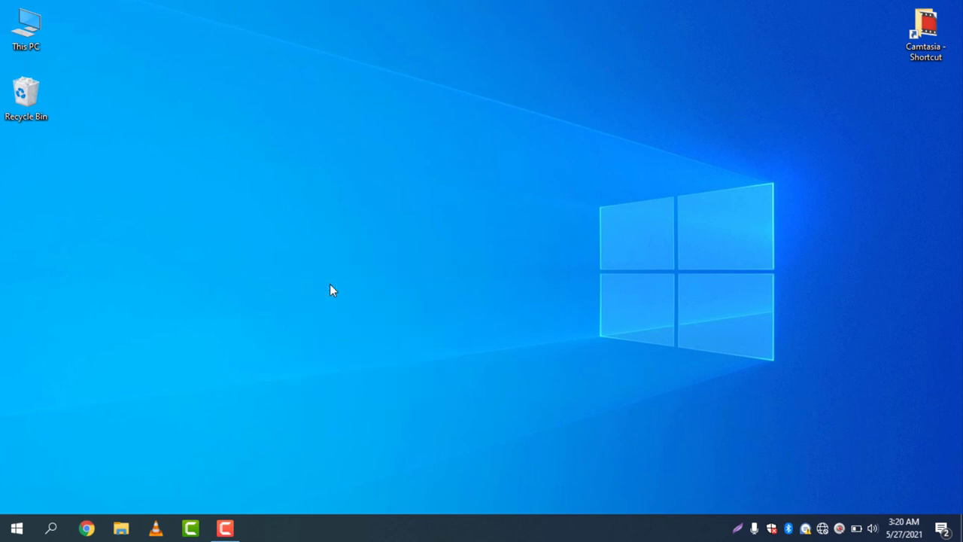